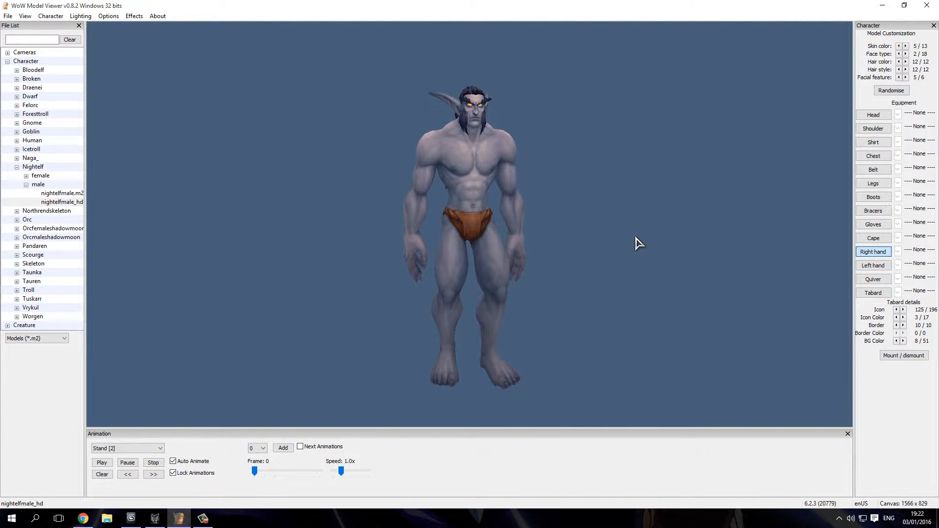
{"action": "mouse_move", "coordinate": [690, 226]}
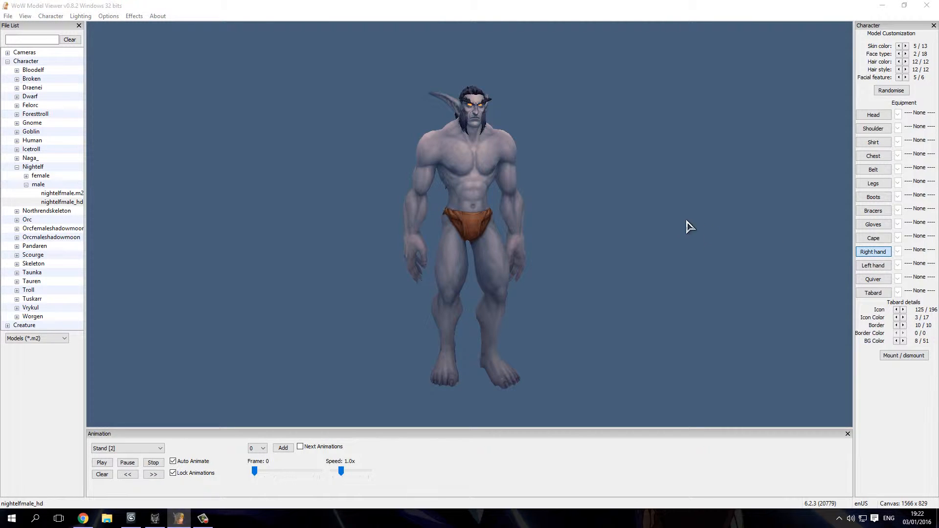
- Bring up the right-hand item chooser for the night elf from the Equipment panel
{"action": "left_click", "coordinate": [897, 251]}
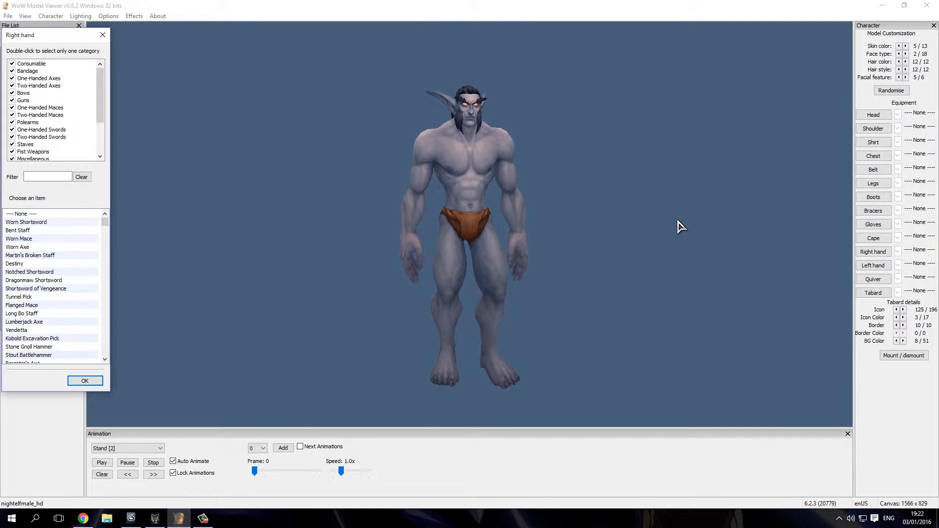
{"action": "left_click", "coordinate": [18, 239]}
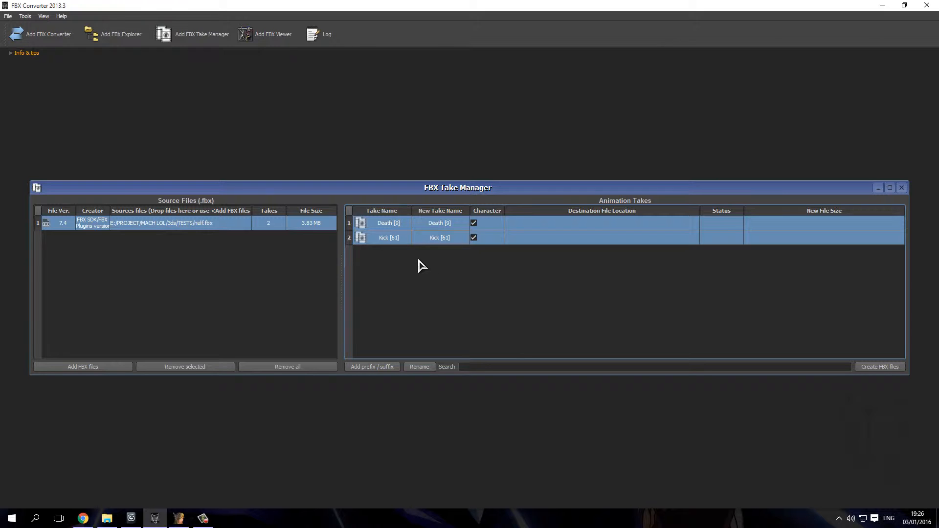
- Review the Death and Kick takes listed for elf.fbx in the FBX Take Manager
{"action": "left_click", "coordinate": [879, 367]}
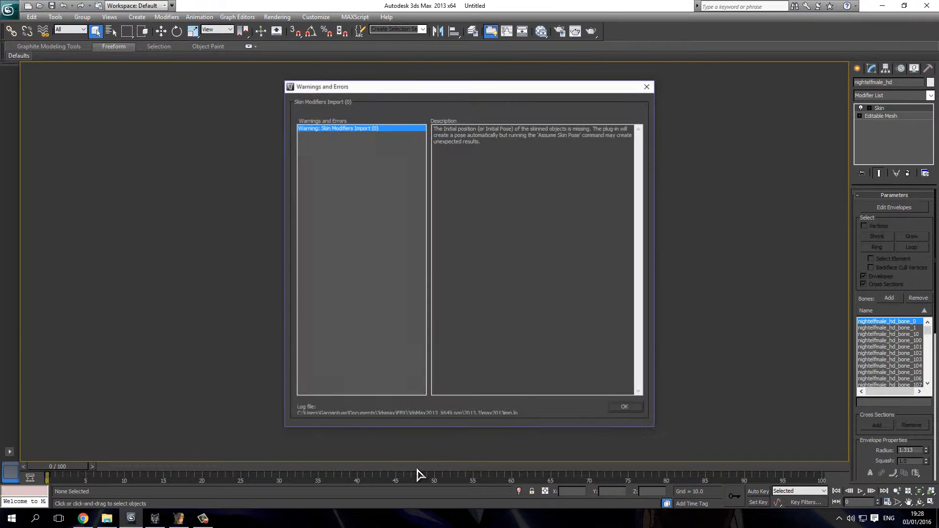
{"action": "left_click", "coordinate": [624, 406]}
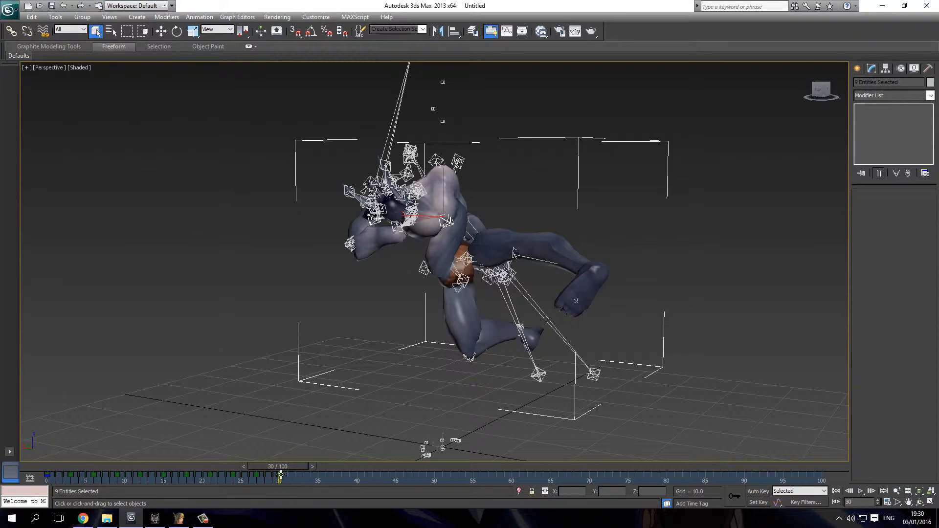
- Bring up the application menu after previewing the death animation
{"action": "left_click", "coordinate": [10, 7]}
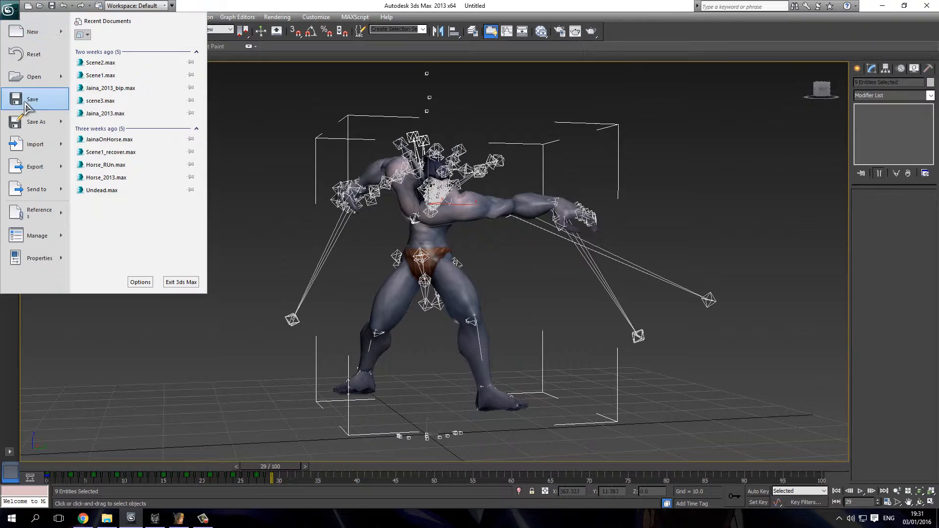
- Start importing nelf.fbx into the empty scene
{"action": "left_click", "coordinate": [35, 144]}
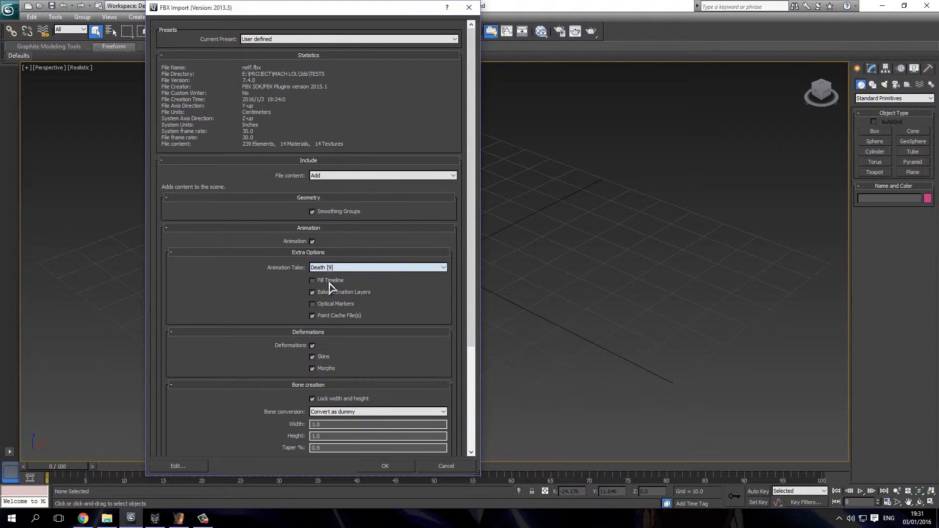
- Enable Fill Timeline so the Death take spans the whole timeline on import
{"action": "left_click", "coordinate": [385, 466]}
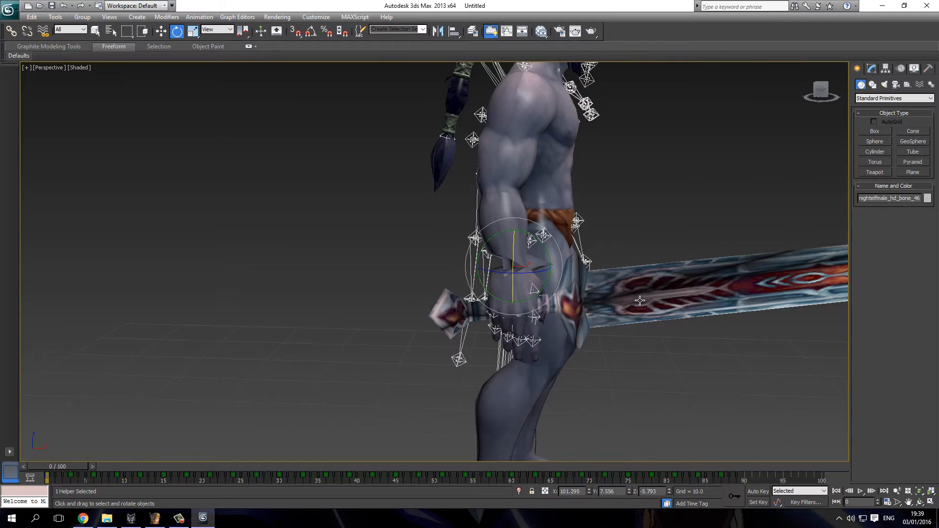
- Scrub the time slider toward frame 89 to confirm the sword follows the hand
{"action": "left_click_drag", "start_coordinate": [36, 466], "coordinate": [736, 465]}
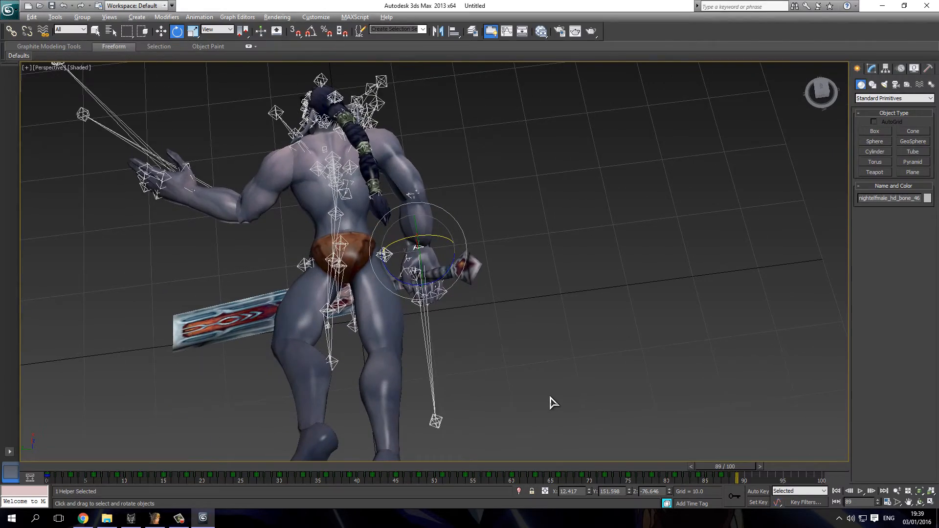